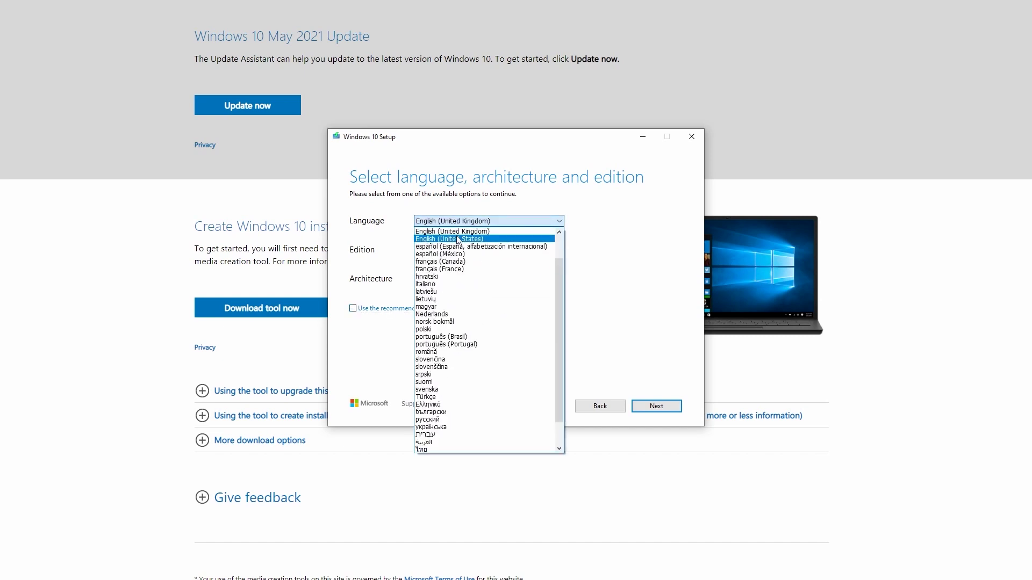
Close the Language dropdown, keeping English (United Kingdom) as the media language
click(451, 230)
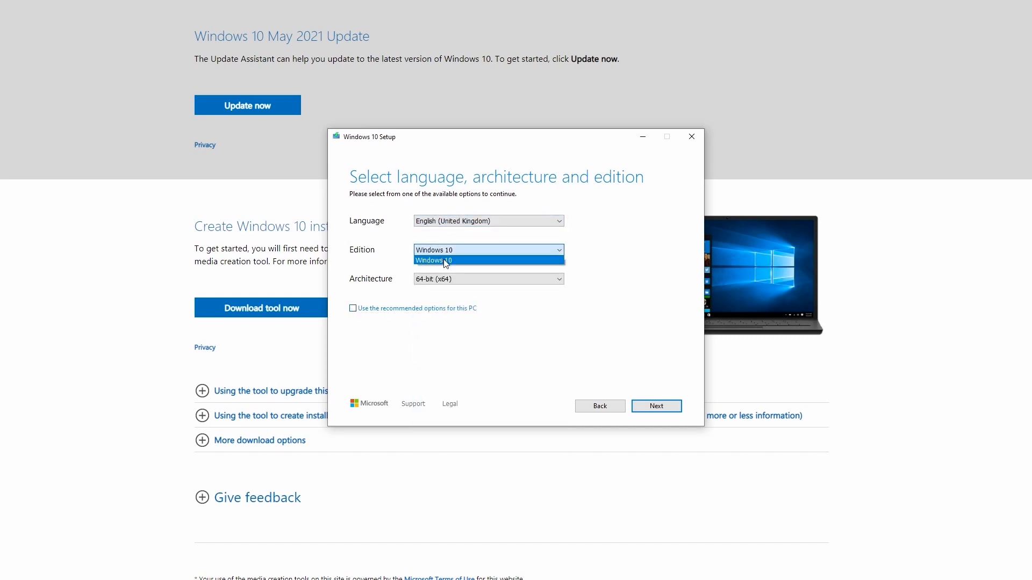